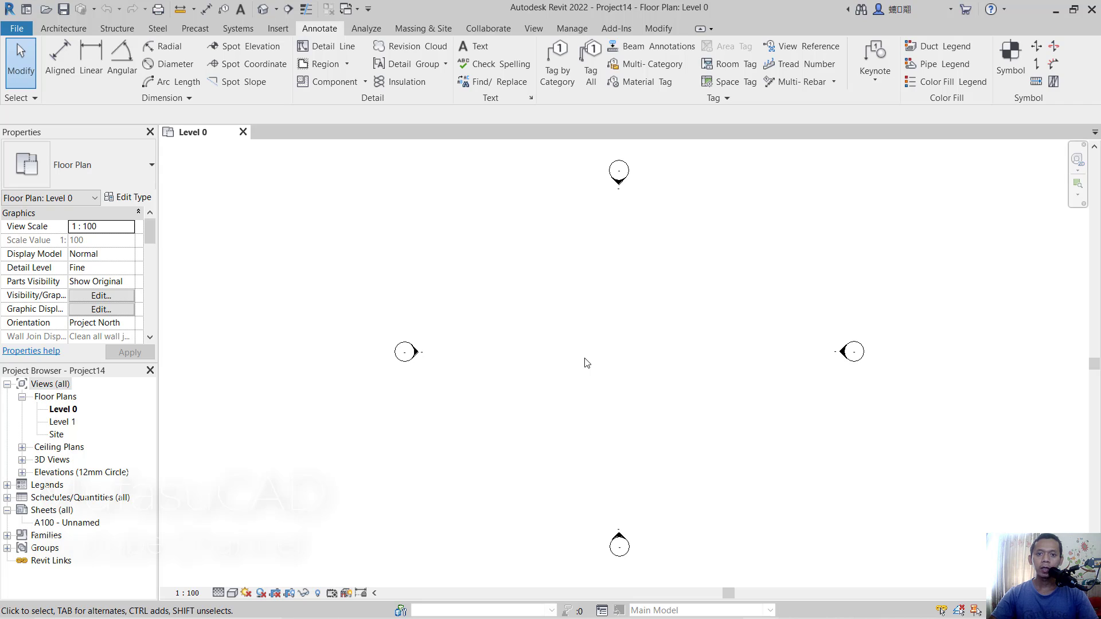
mouse_move(572, 353)
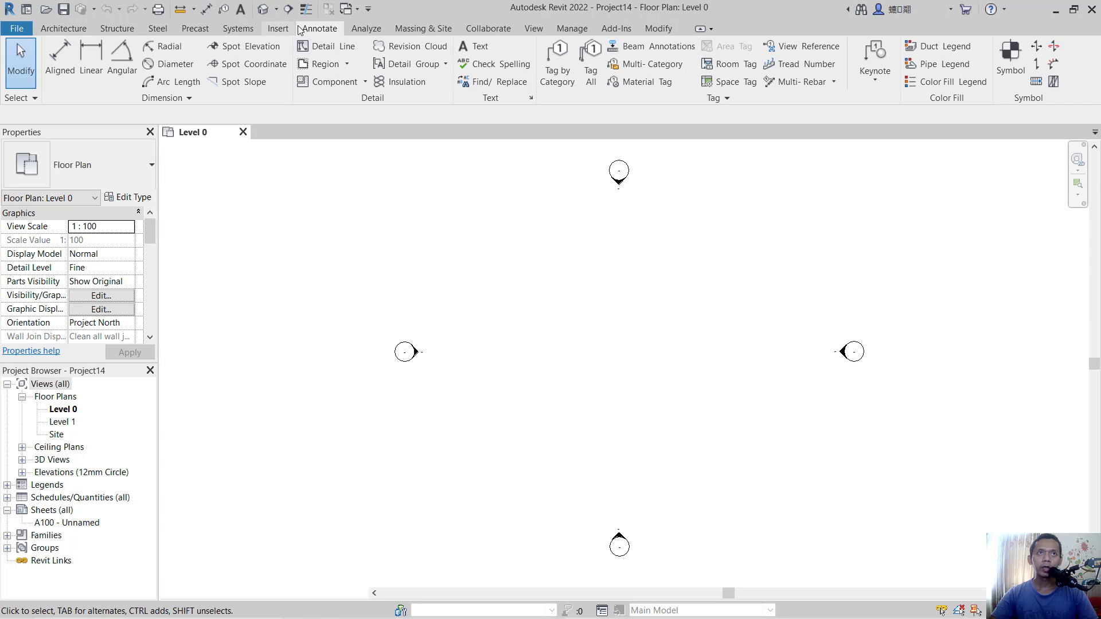
mouse_move(373, 234)
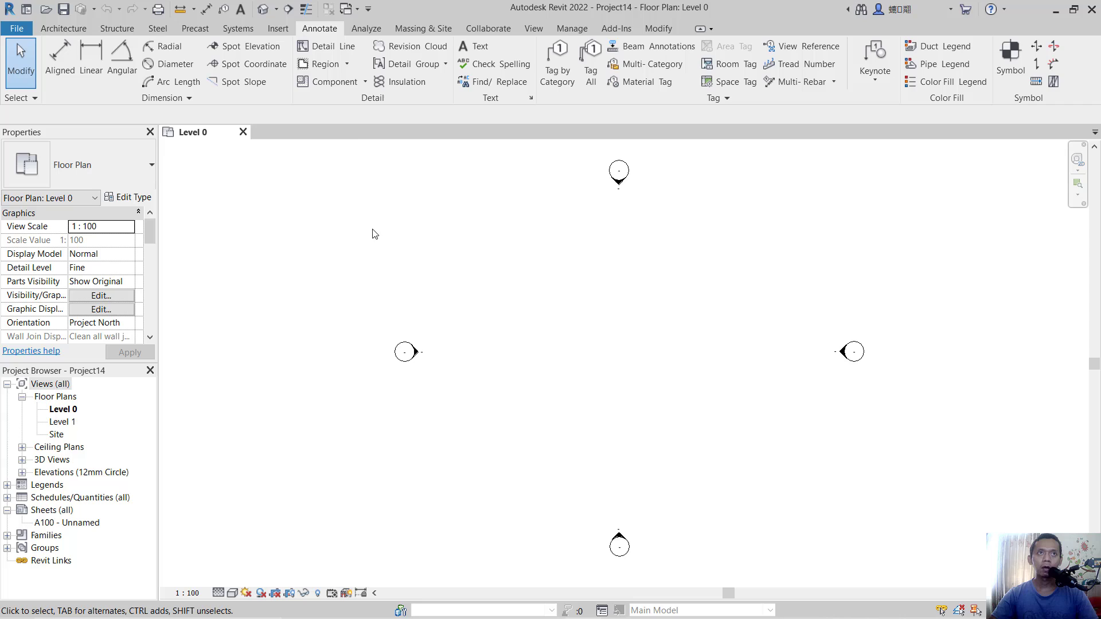
- Sketch and finish a rectangular masking region in the centre of the Level 0 plan, then deselect it
click(322, 64)
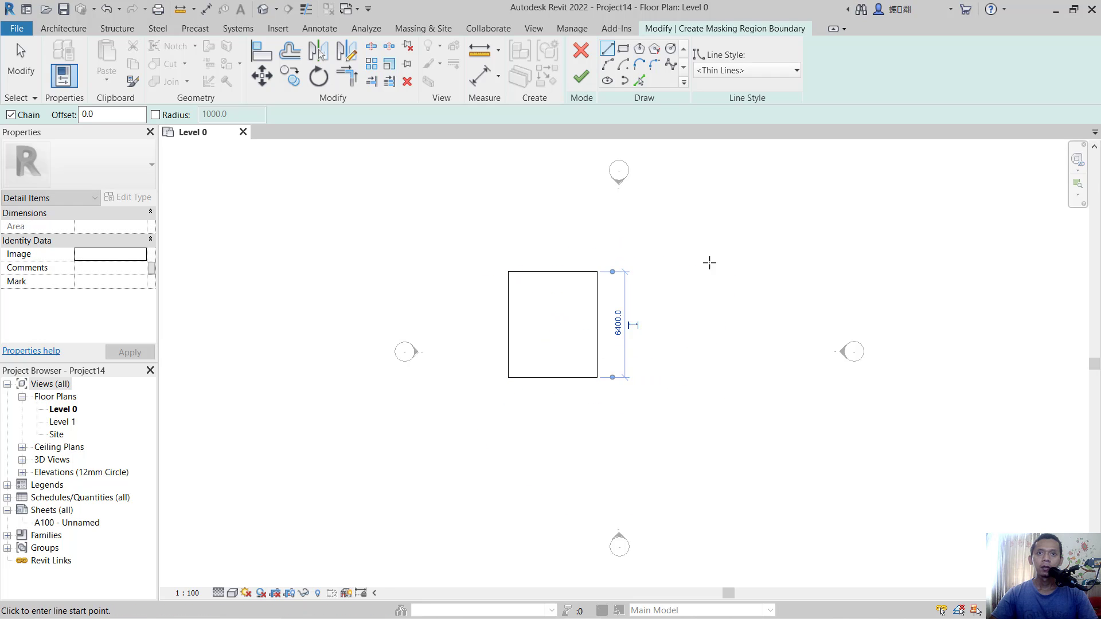
click(580, 75)
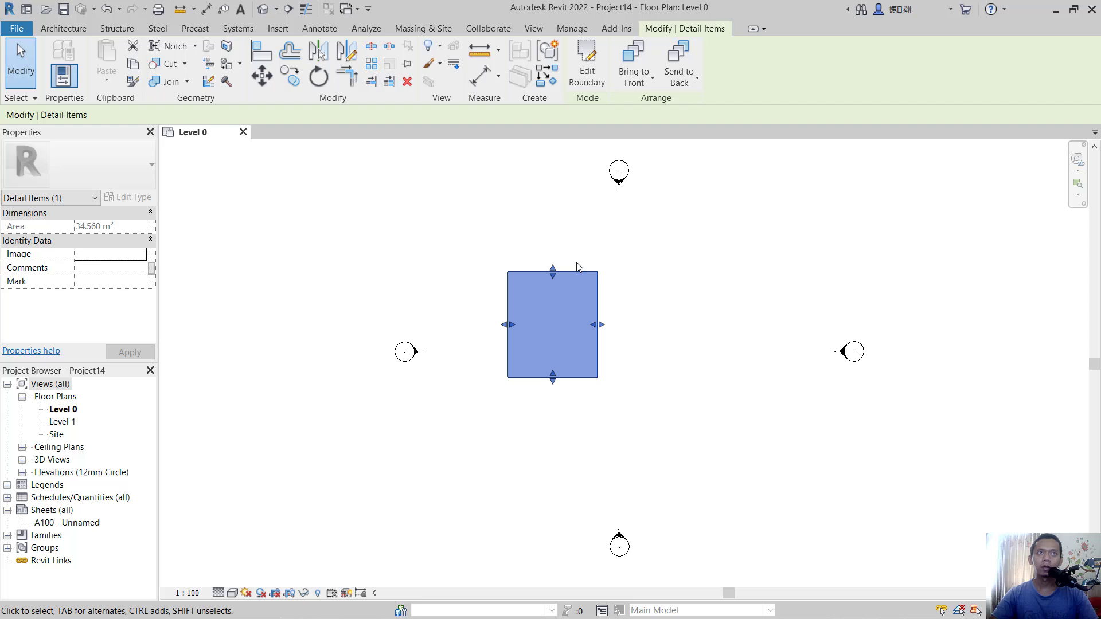
click(319, 28)
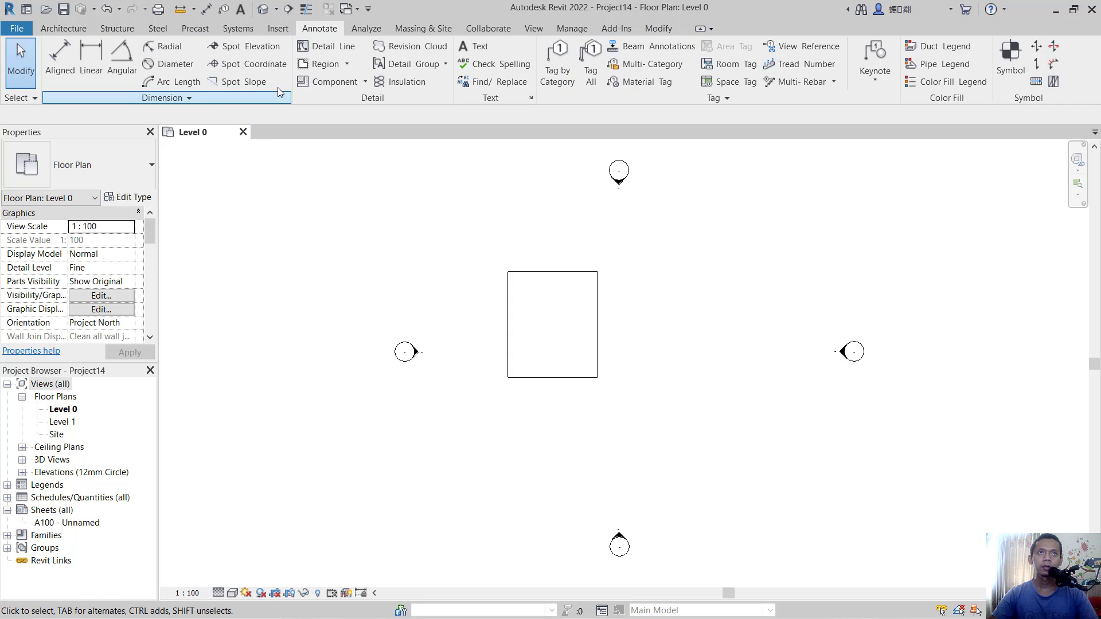
- Sketch a diagonal cross-hatch filled region over the masking region's upper-right corner, finish, and deselect
click(345, 64)
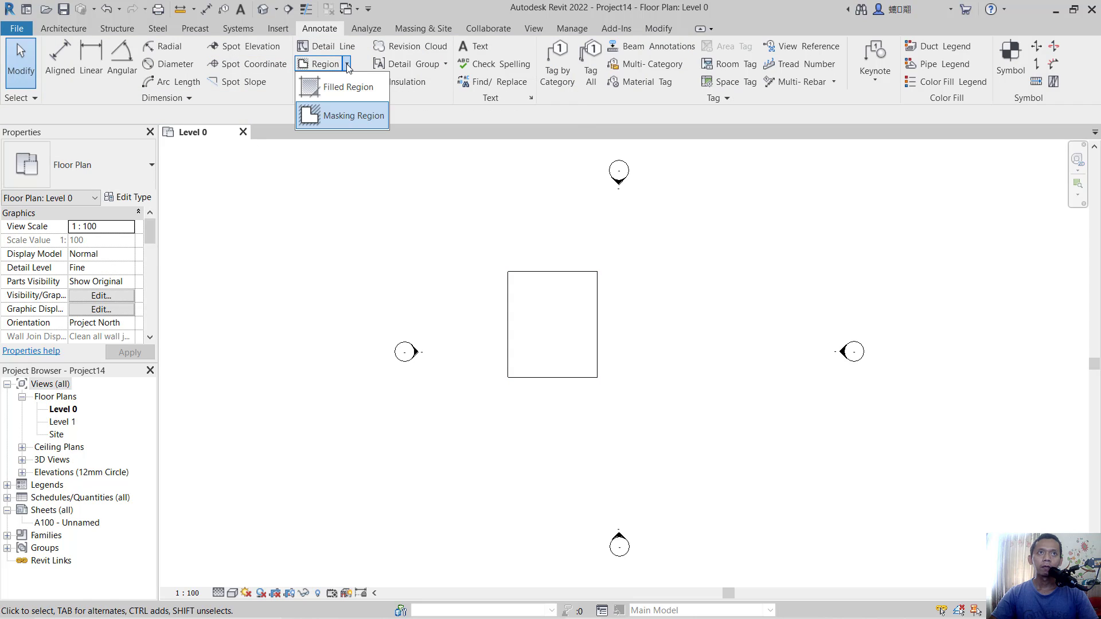
click(344, 87)
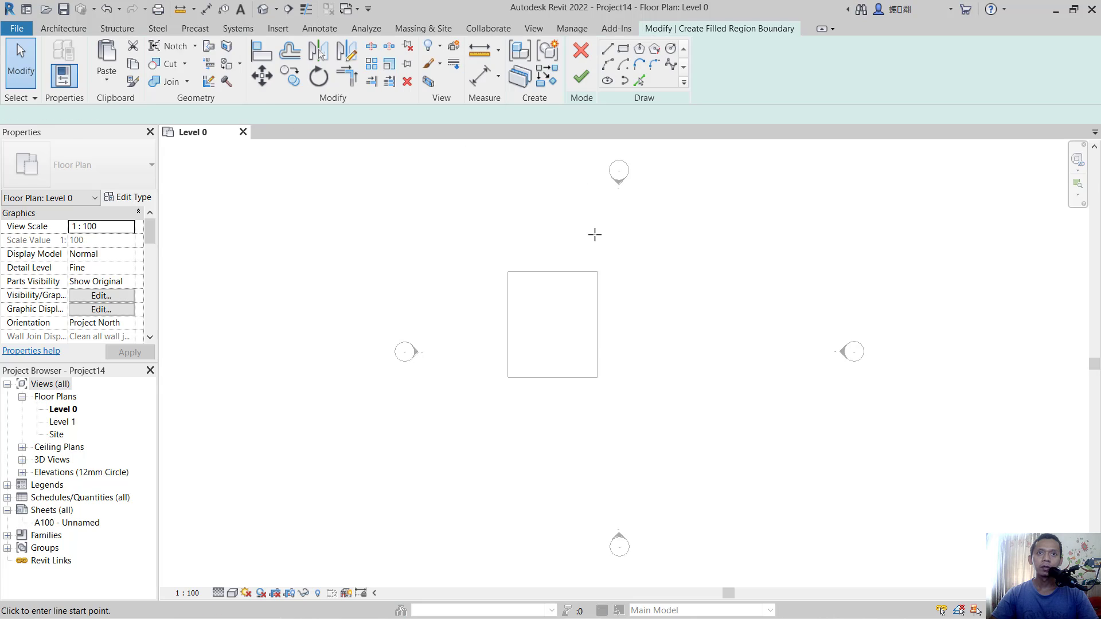
click(553, 333)
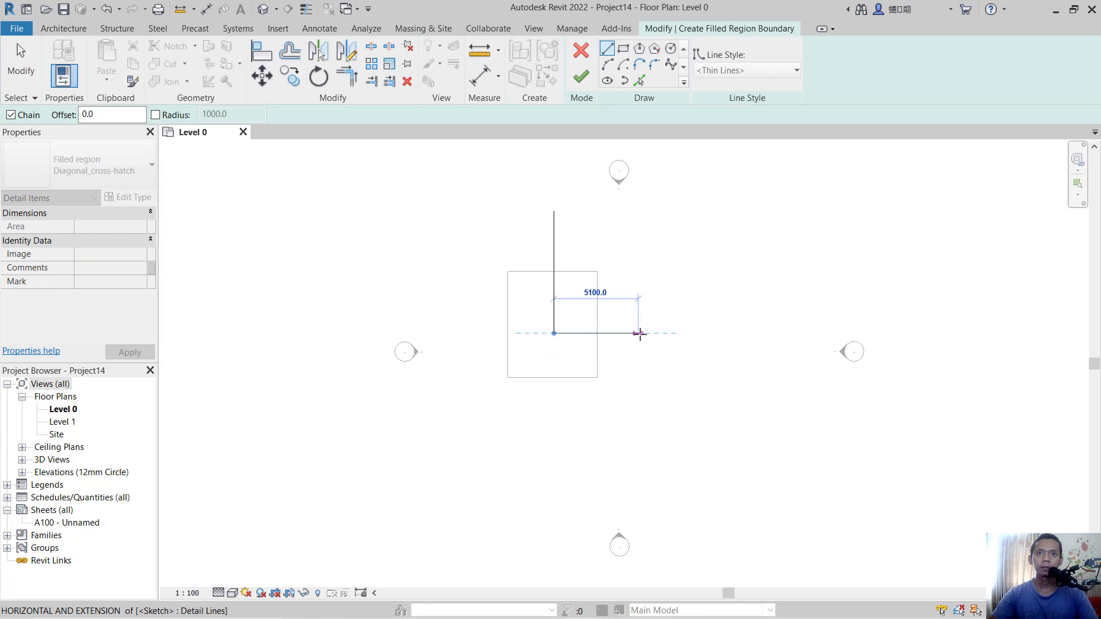
click(639, 211)
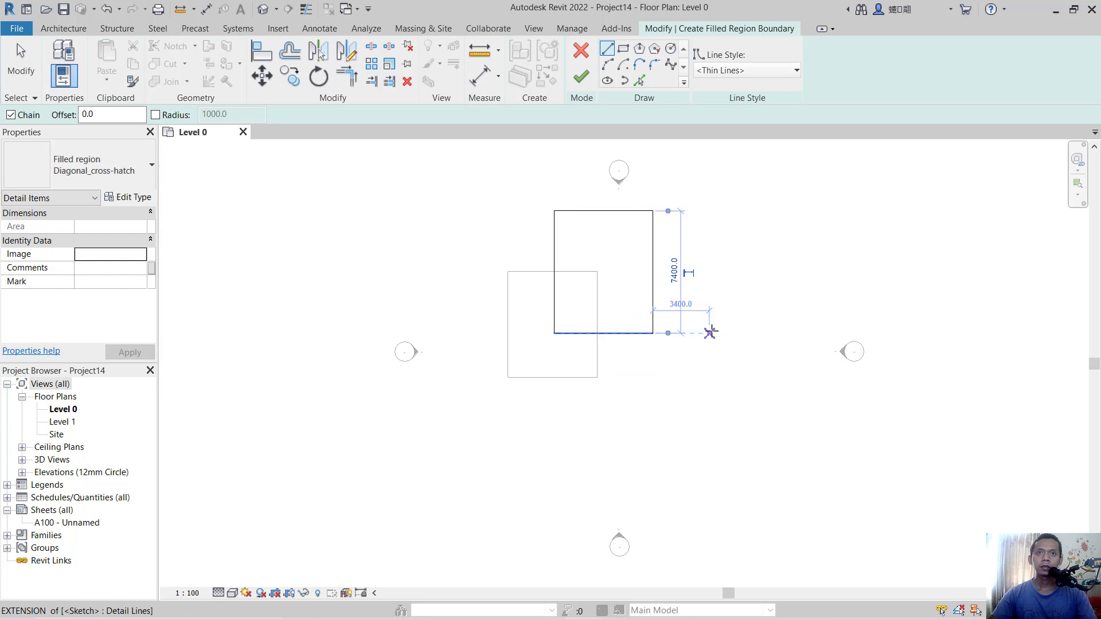
click(580, 76)
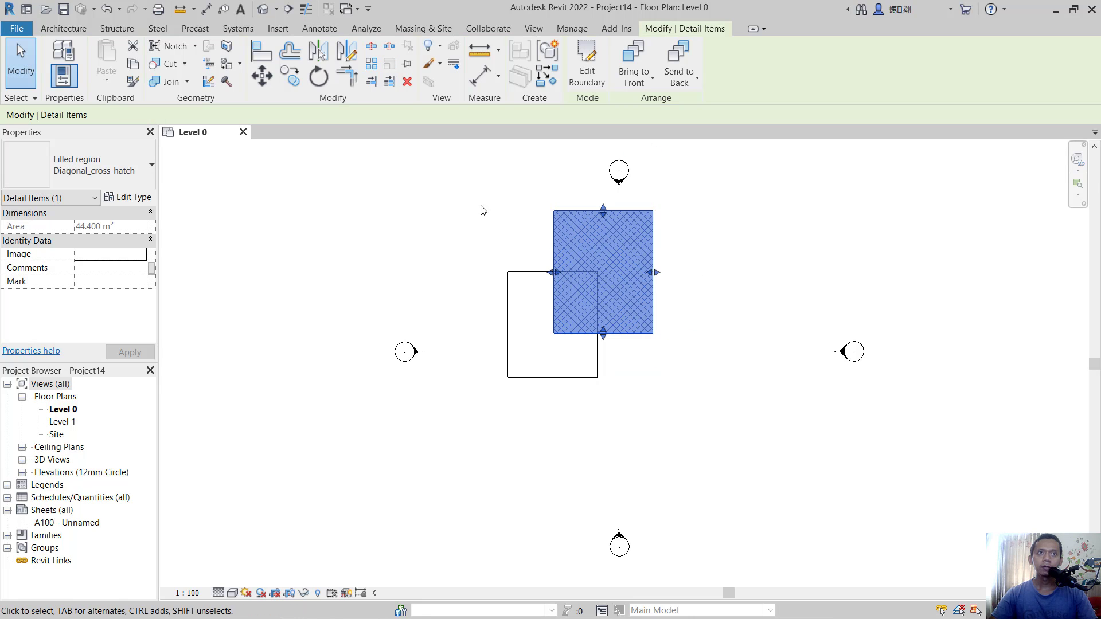
click(319, 28)
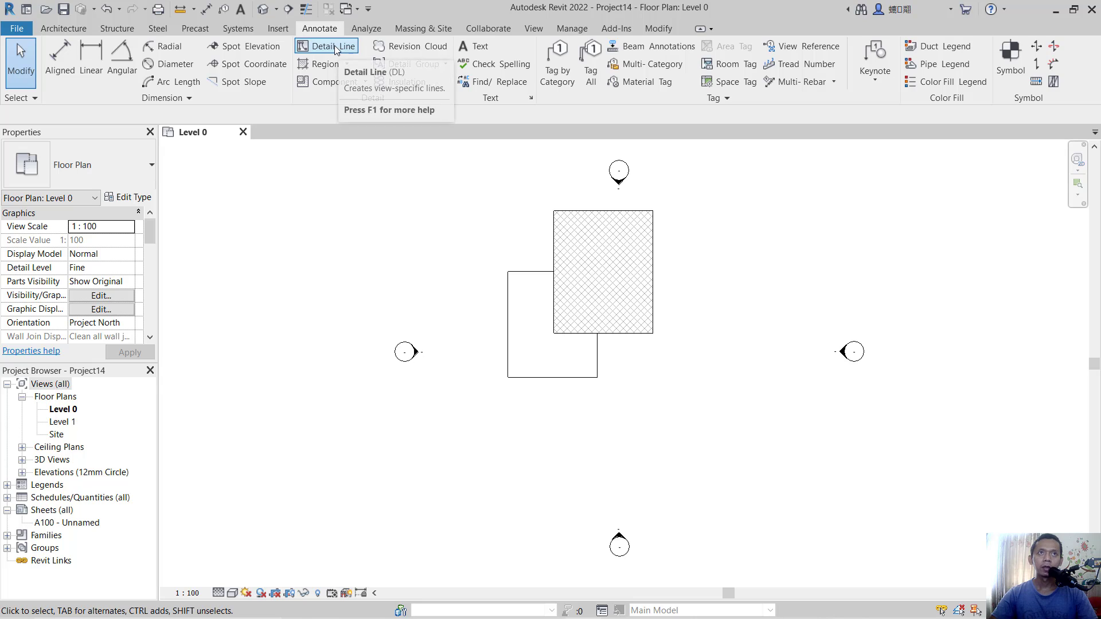
- Draw a horizontal detail line across both regions, then bring the masking region to front
click(326, 46)
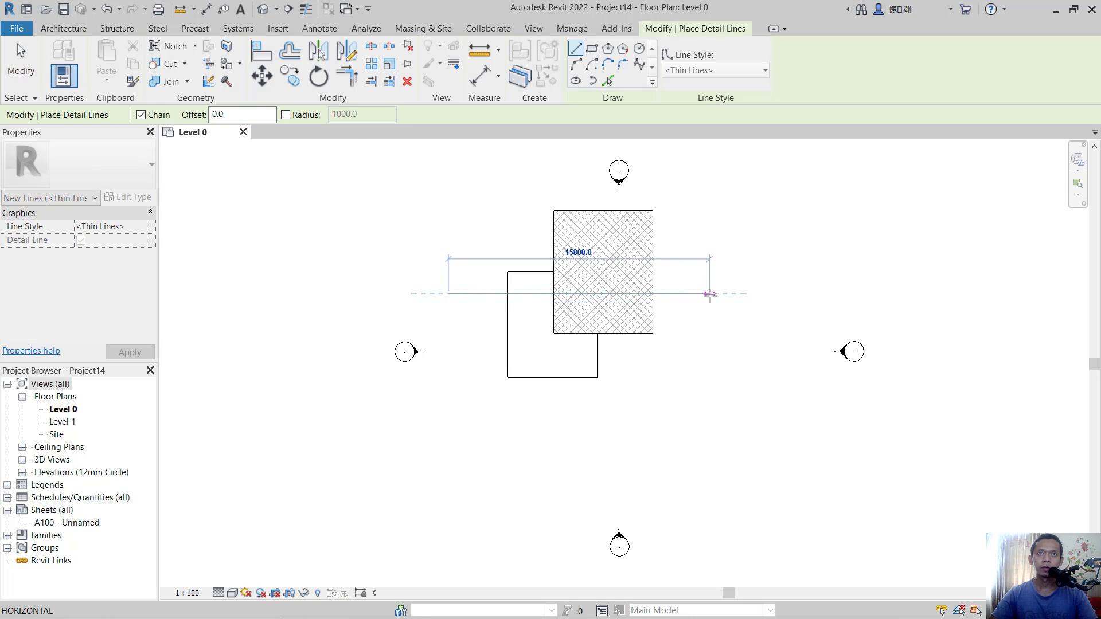
click(709, 294)
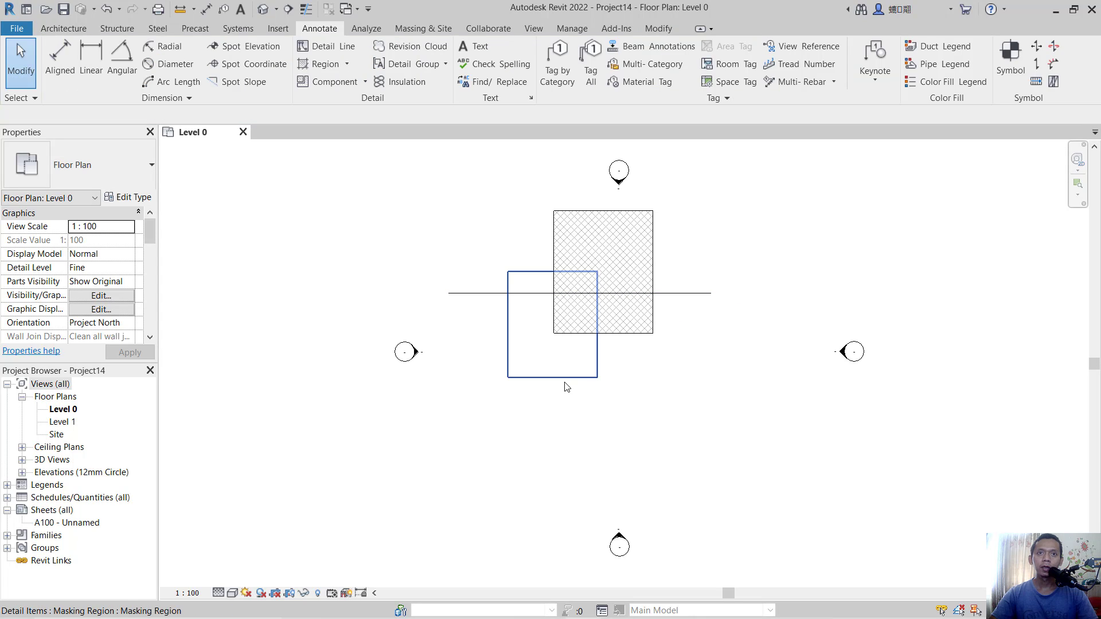
click(652, 386)
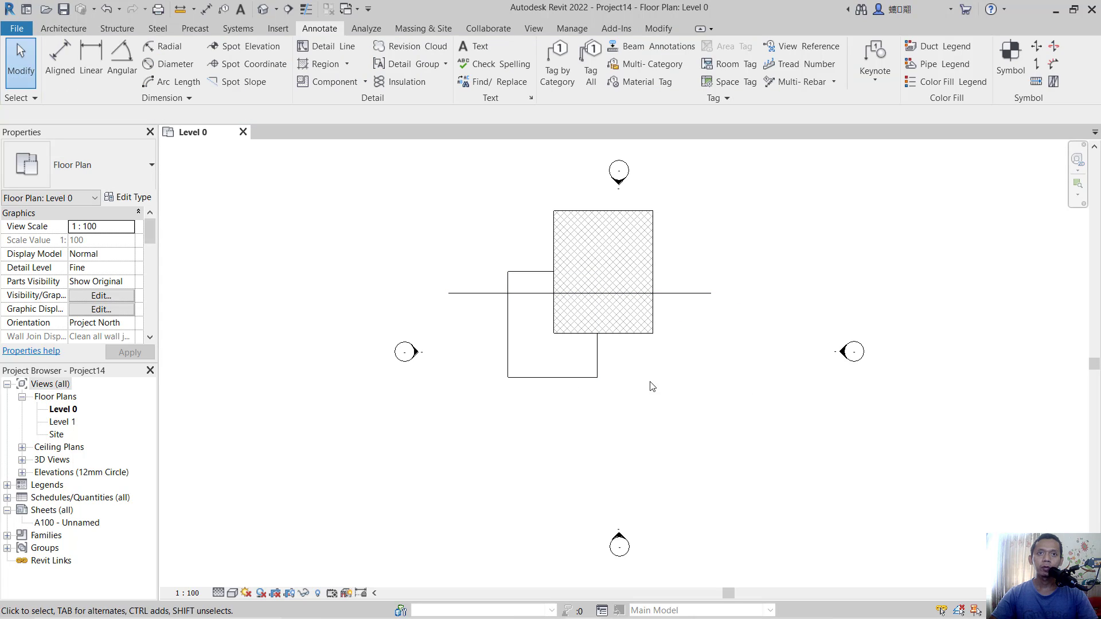
click(541, 330)
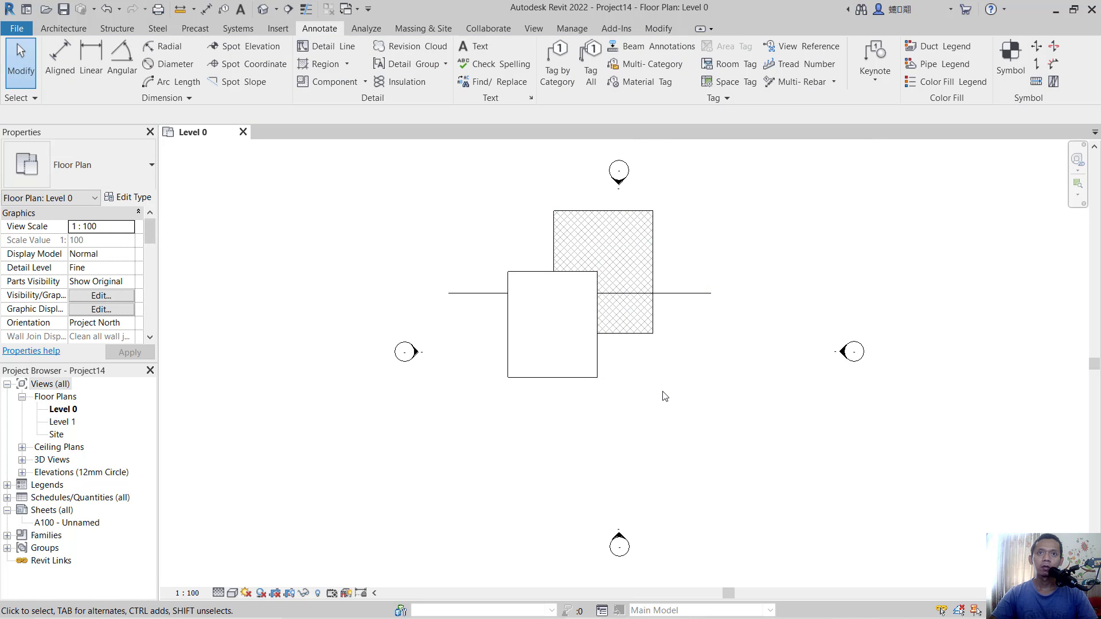
- Send the horizontal detail line to back, behind both regions, and deselect it
click(695, 293)
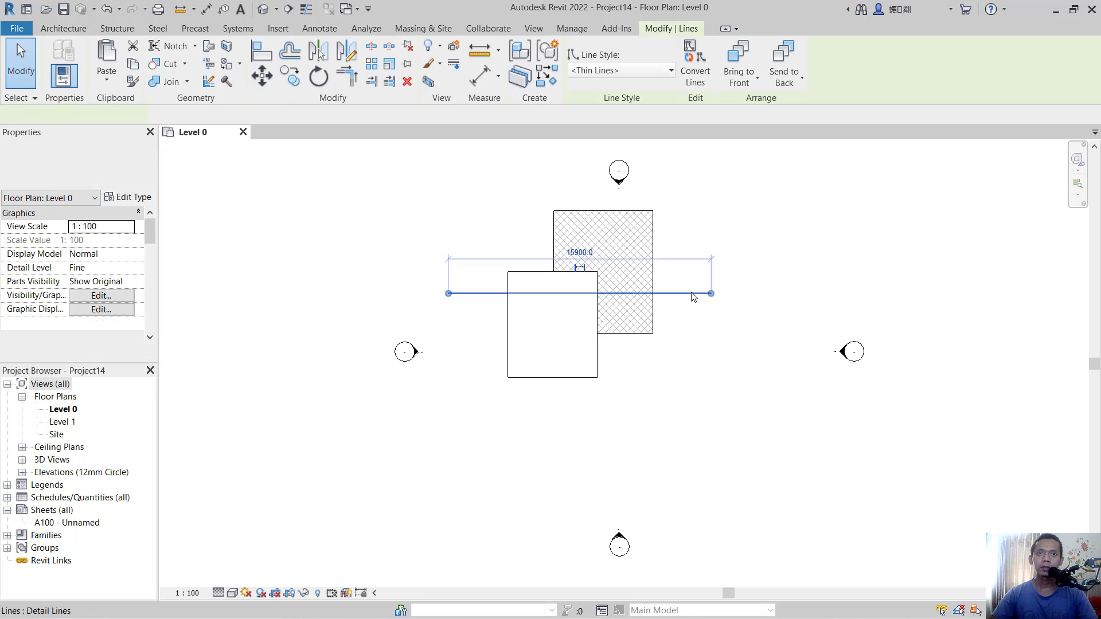
click(579, 293)
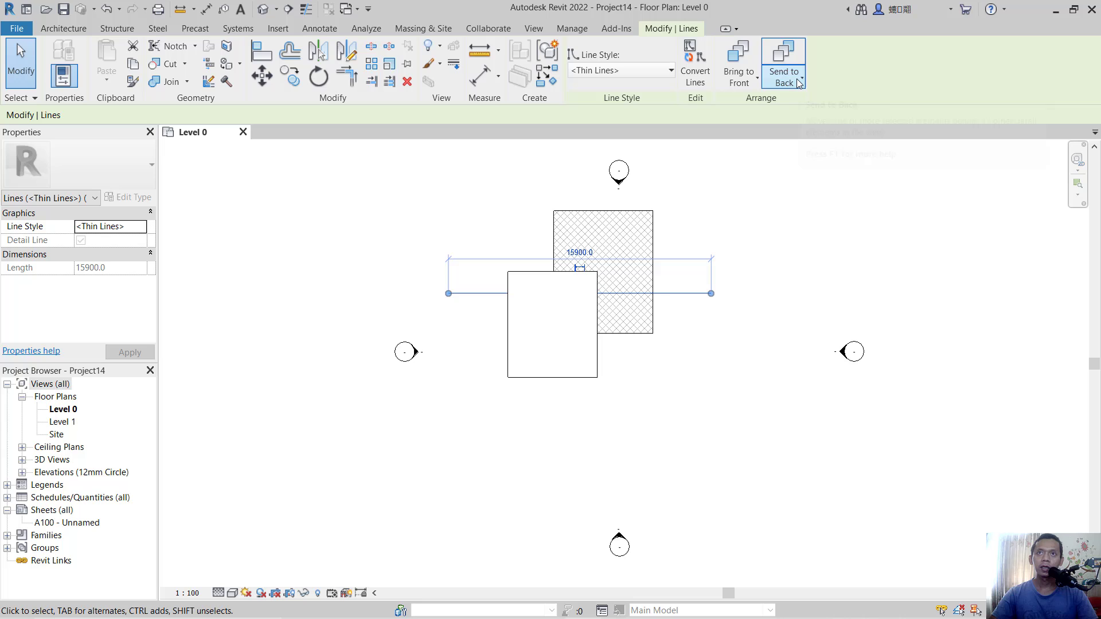
click(782, 62)
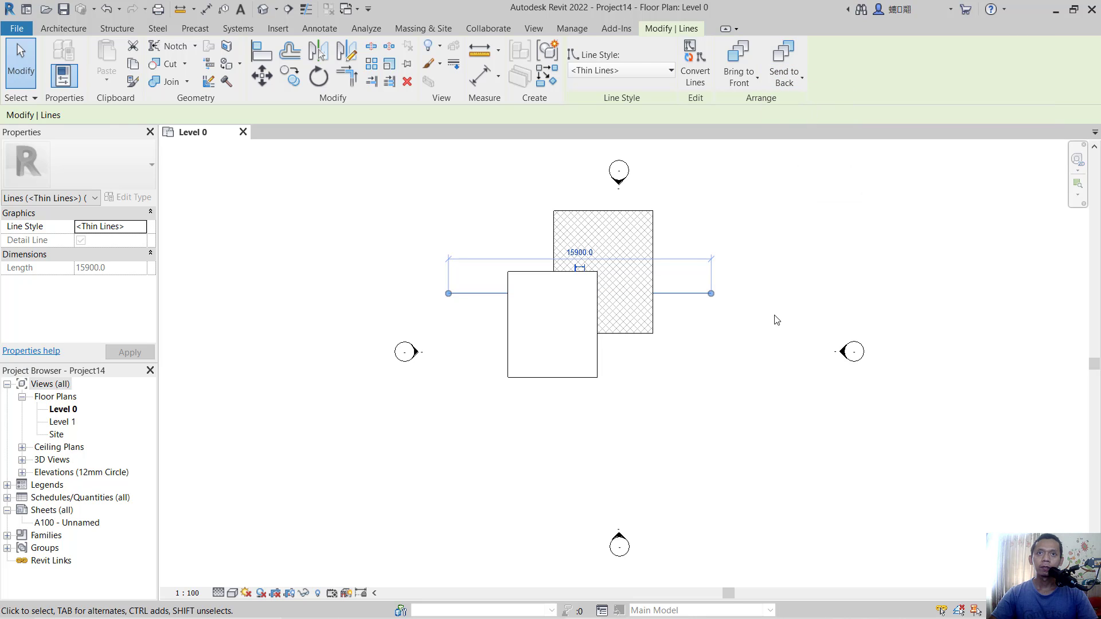
click(319, 29)
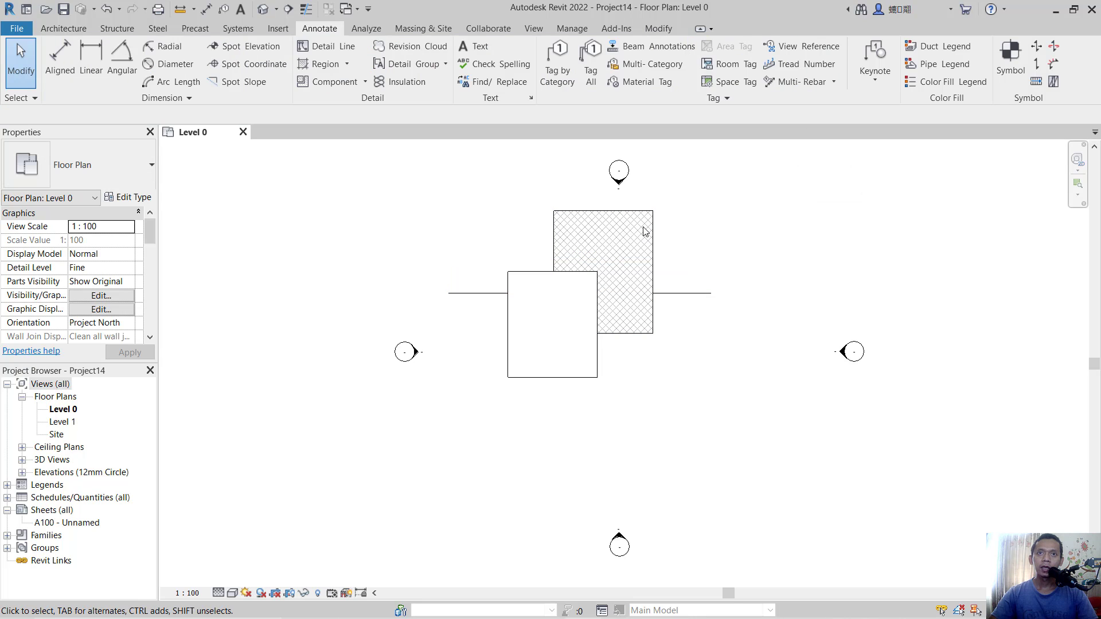
- Bring the hatched filled region to front over the masking region and detail line
click(603, 270)
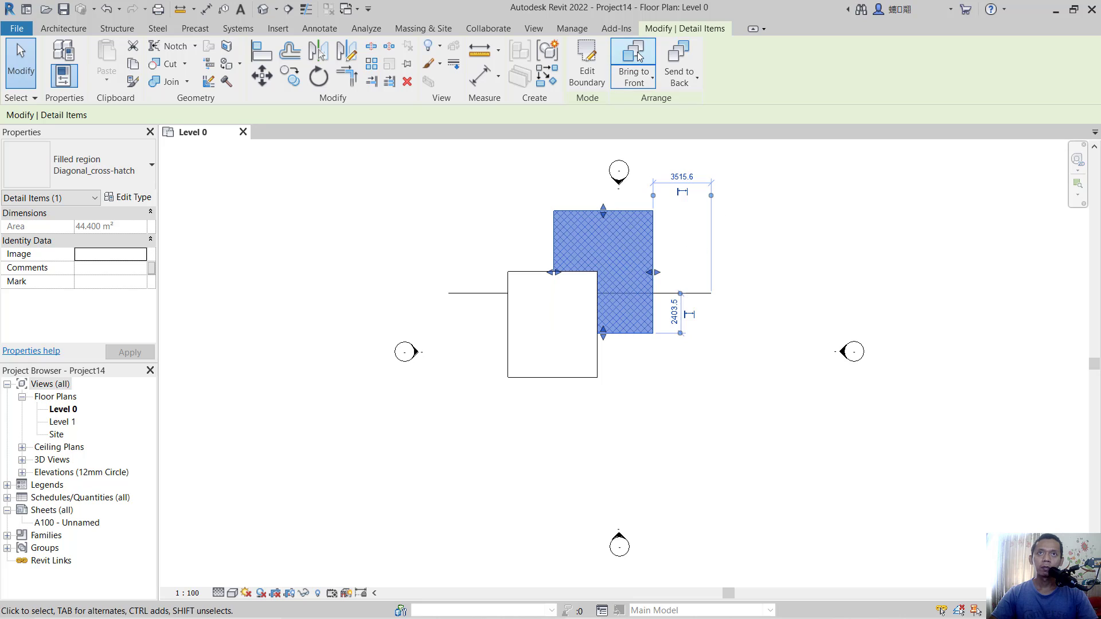
mouse_move(633, 63)
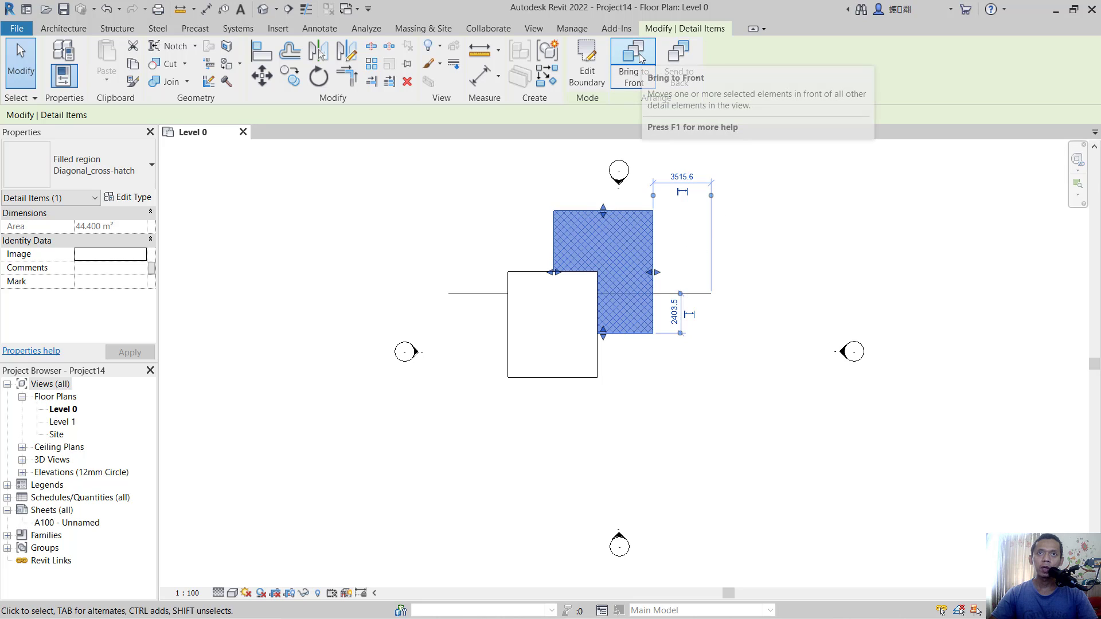
mouse_move(632, 50)
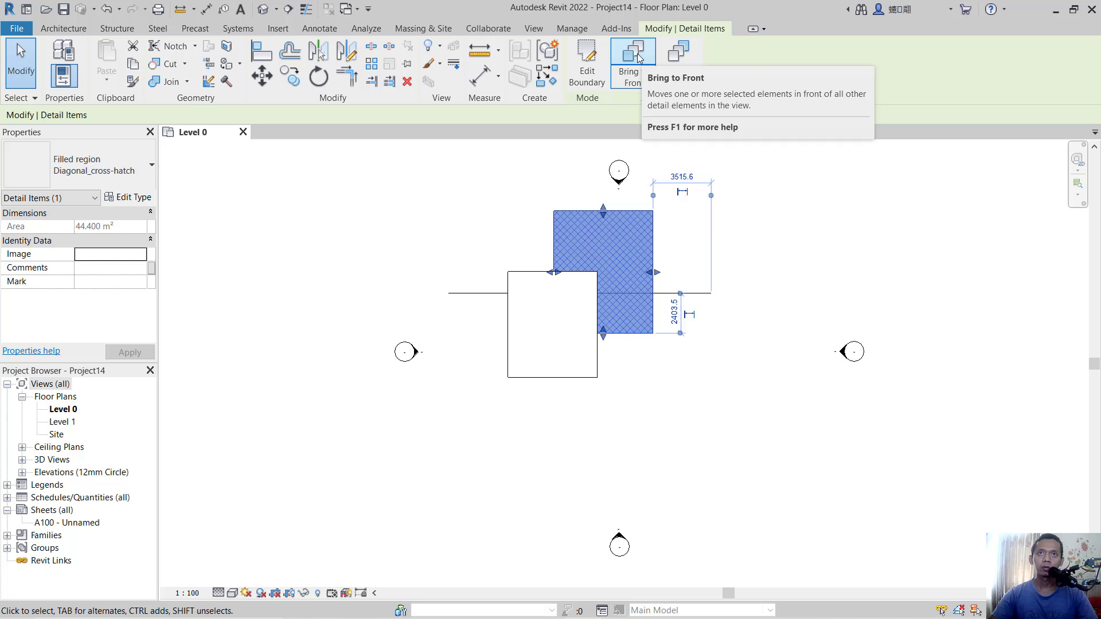
click(660, 452)
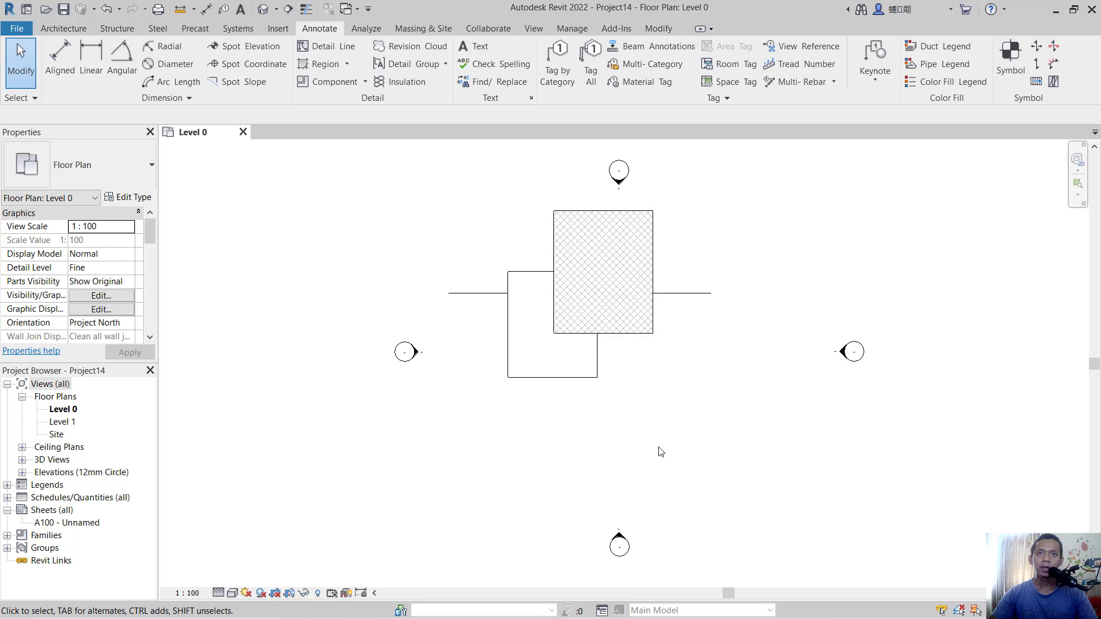